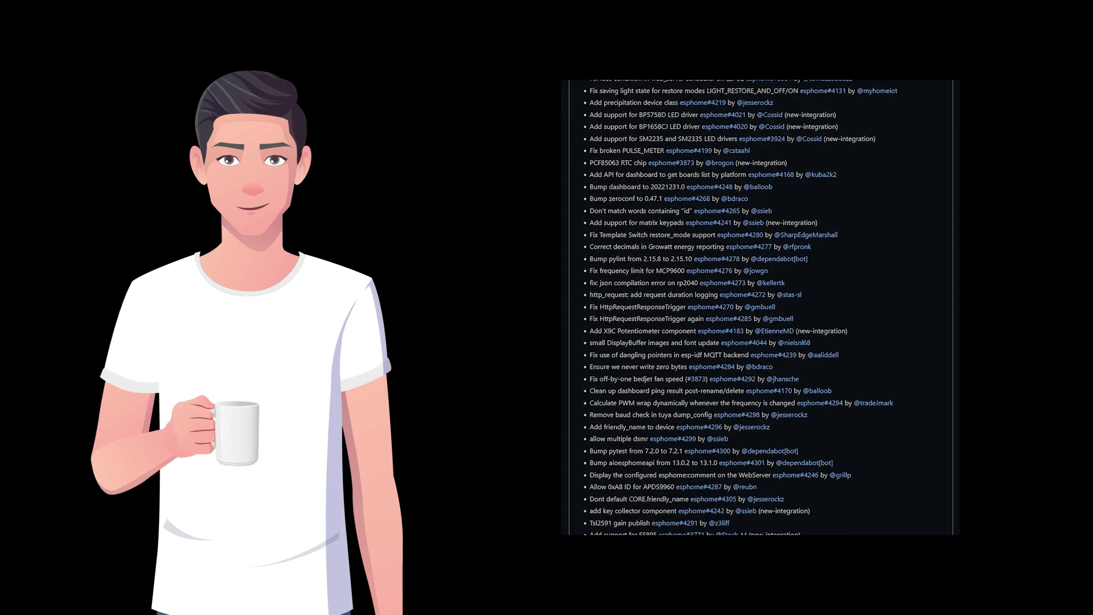
Follow the 'API Password deprecated on kitchen-sensor' repair through to the kitchen-sensor.yaml editor
scroll(down, 3)
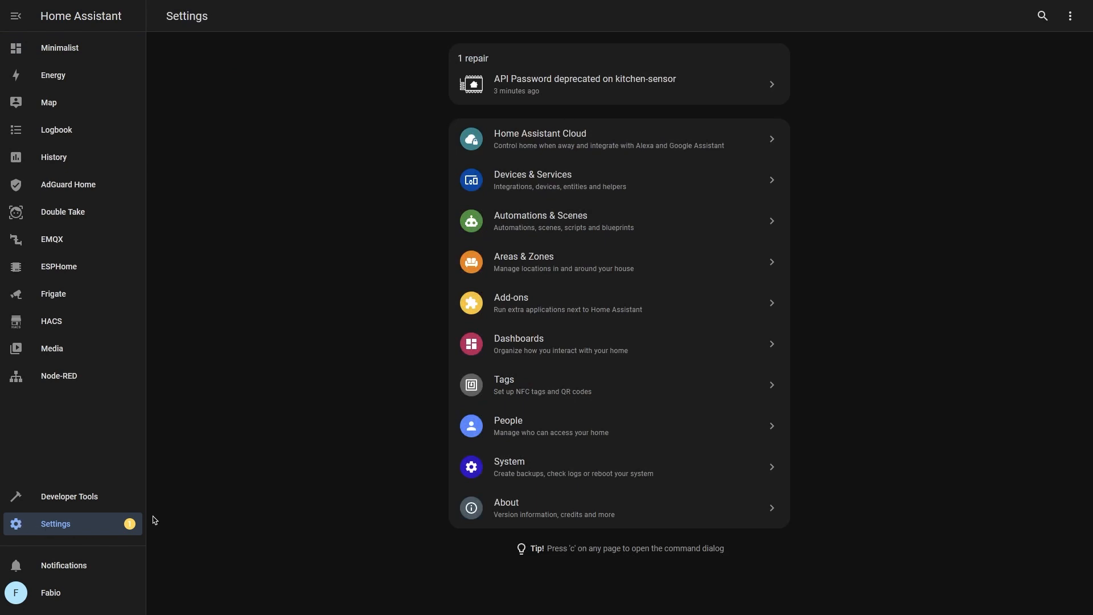
mouse_move(598, 95)
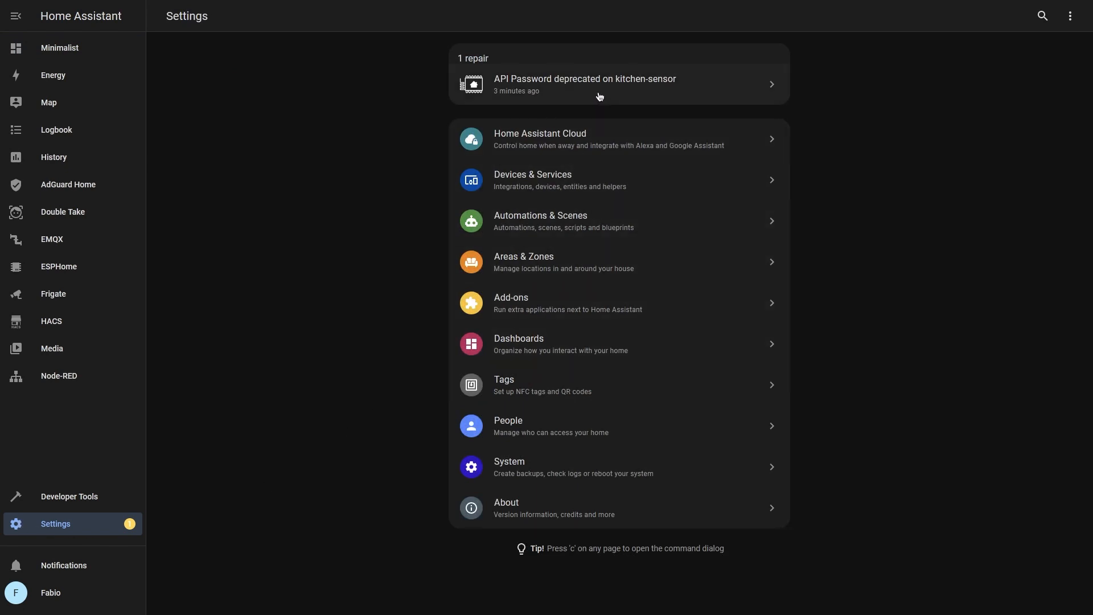
click(584, 83)
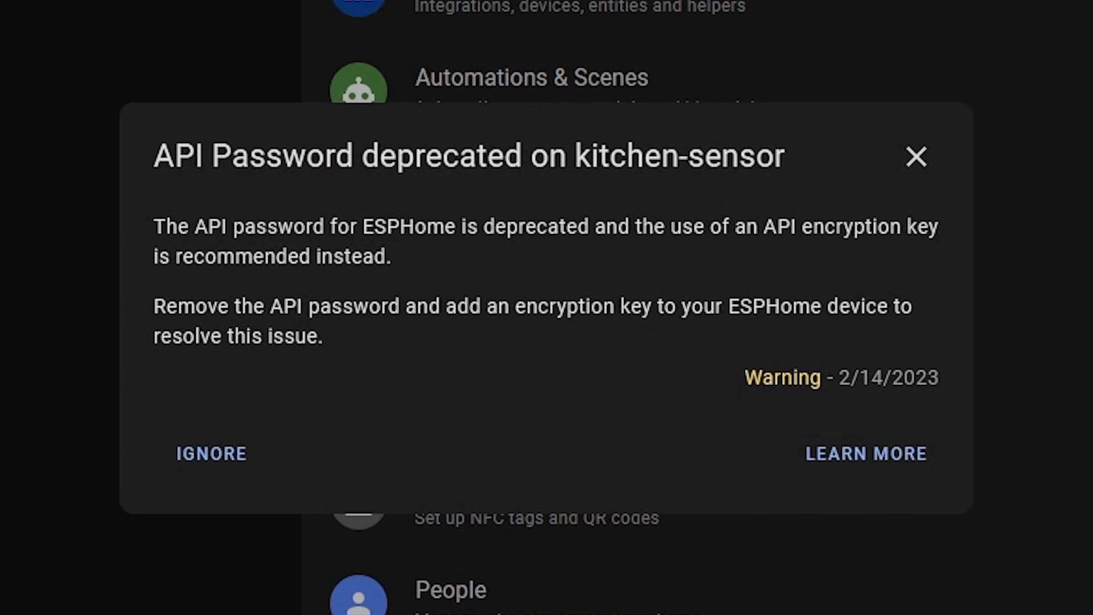
click(865, 454)
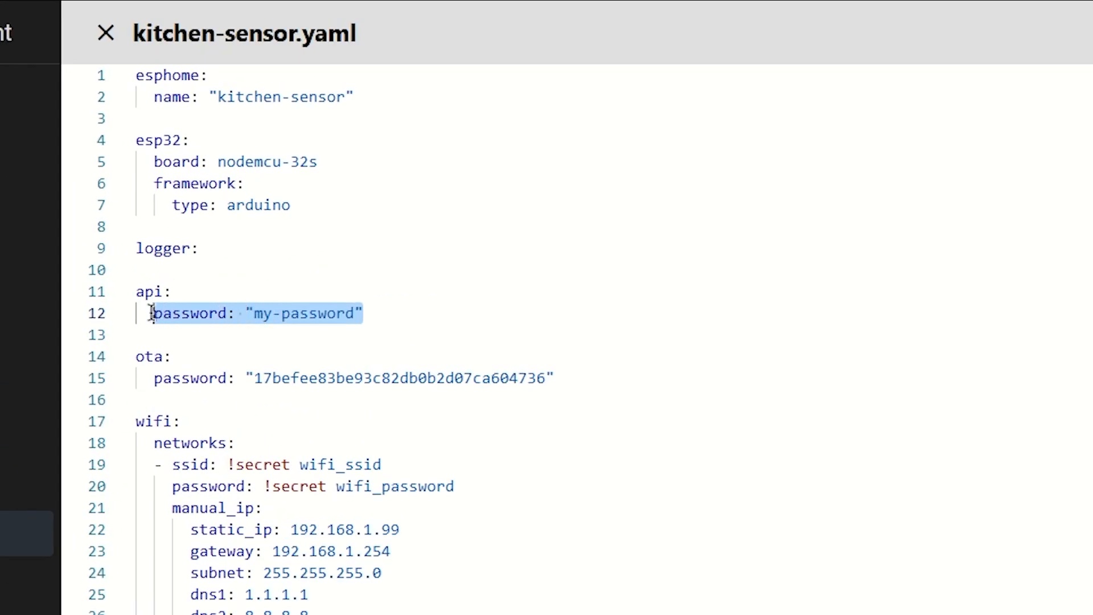
mouse_move(716, 417)
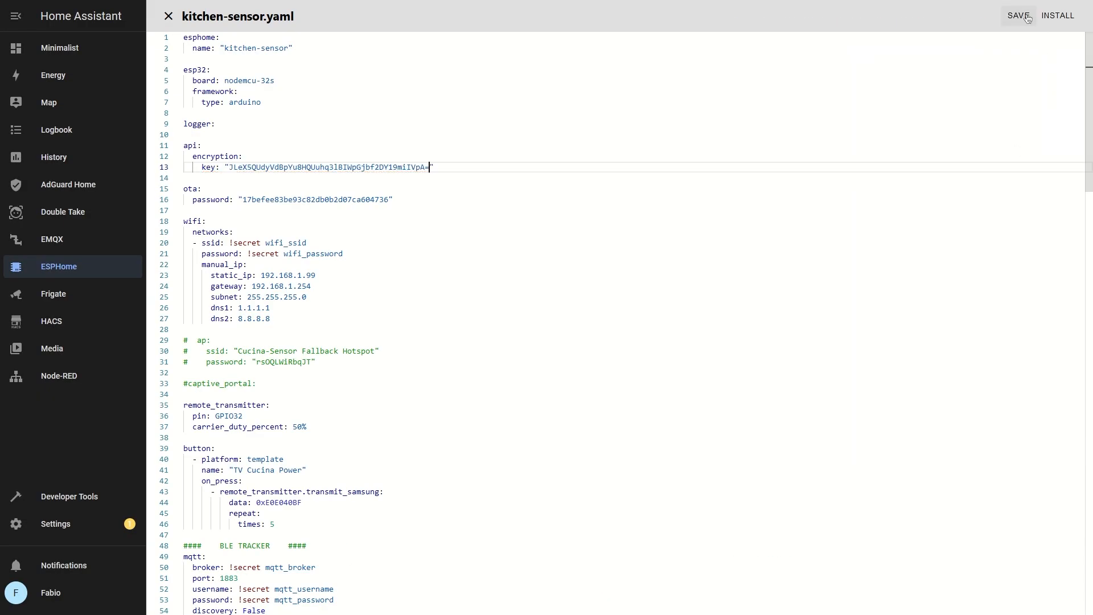
Save kitchen-sensor.yaml with the encryption key and install the updated firmware
click(1057, 15)
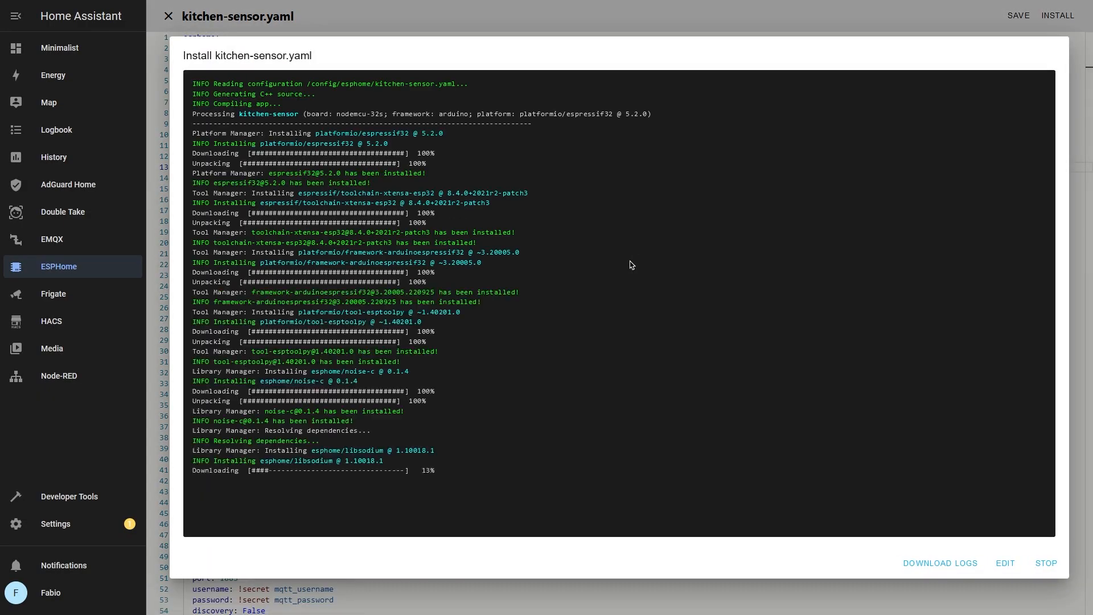
click(169, 15)
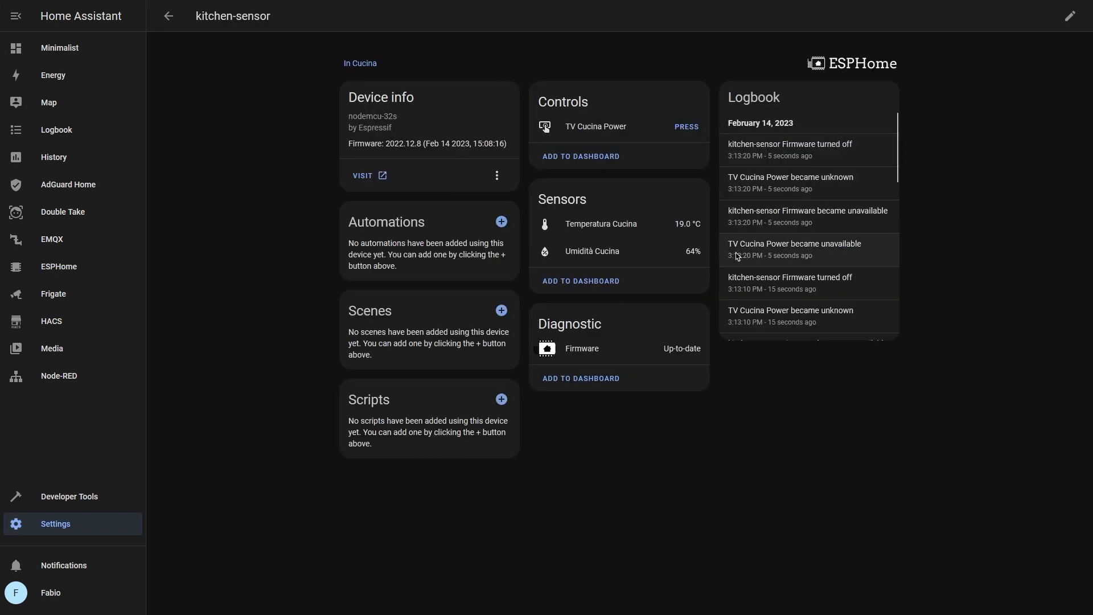
mouse_move(613, 234)
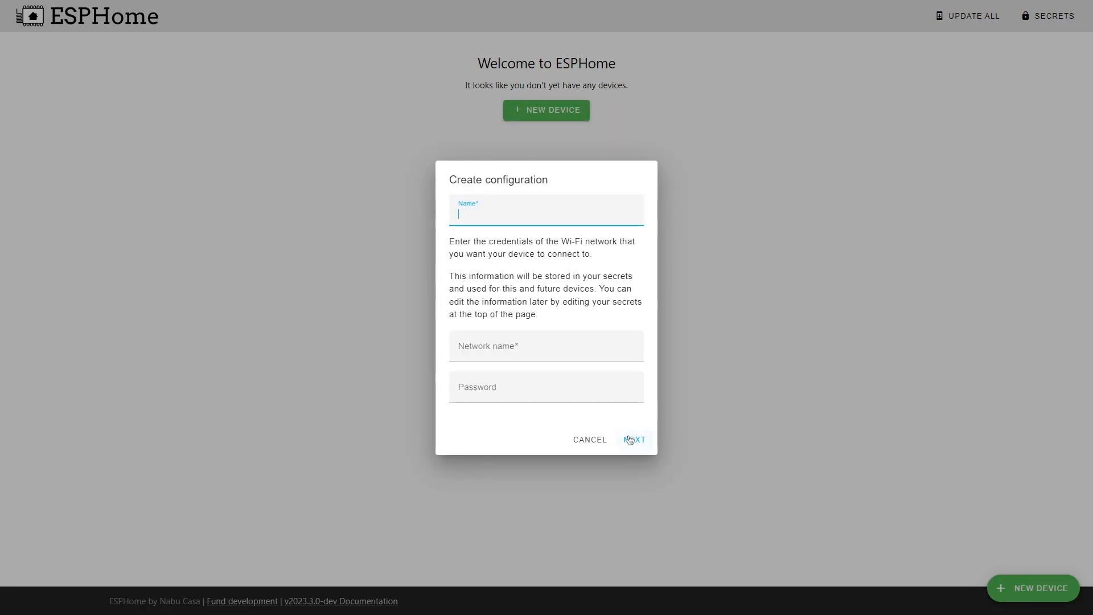
Continue the my-sensor device wizard and dismiss the browser install dialog
click(634, 440)
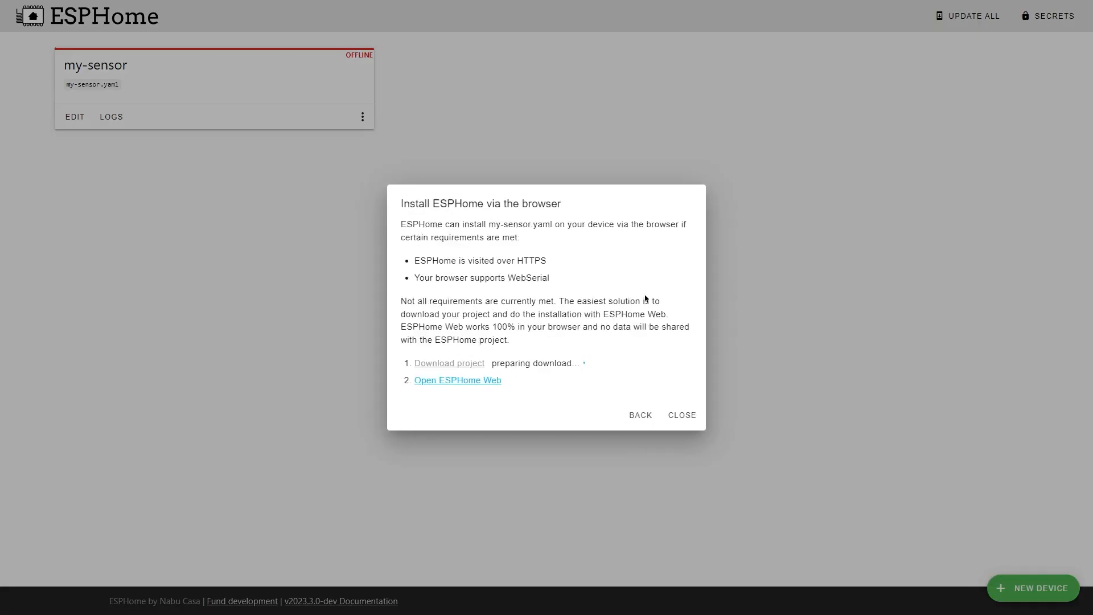
click(681, 415)
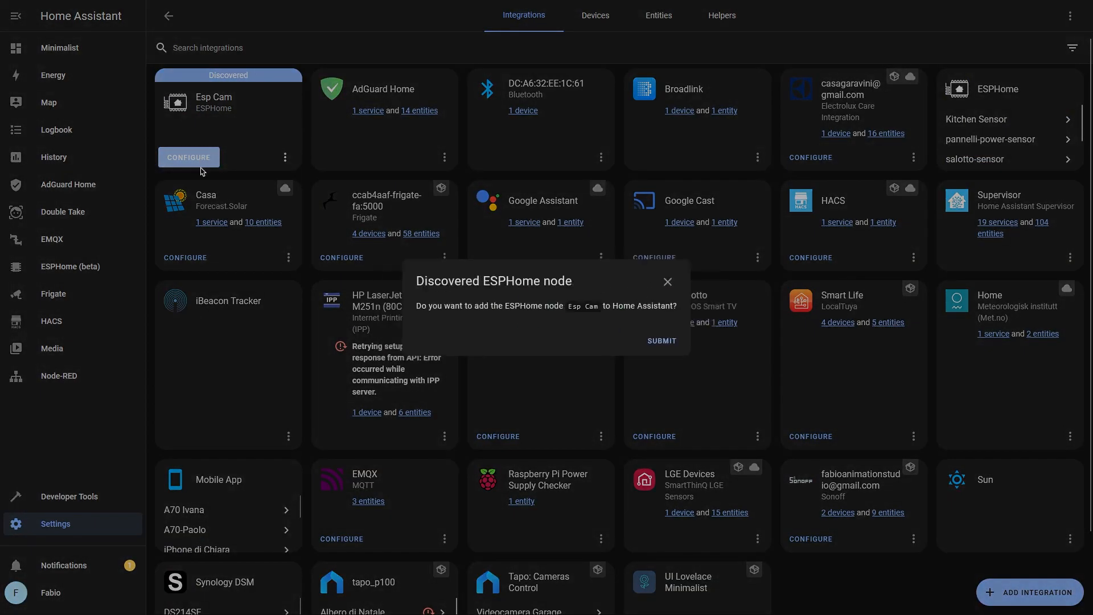
Submit the Esp Cam node, assign it a room from the Area list, and finish setup
click(660, 340)
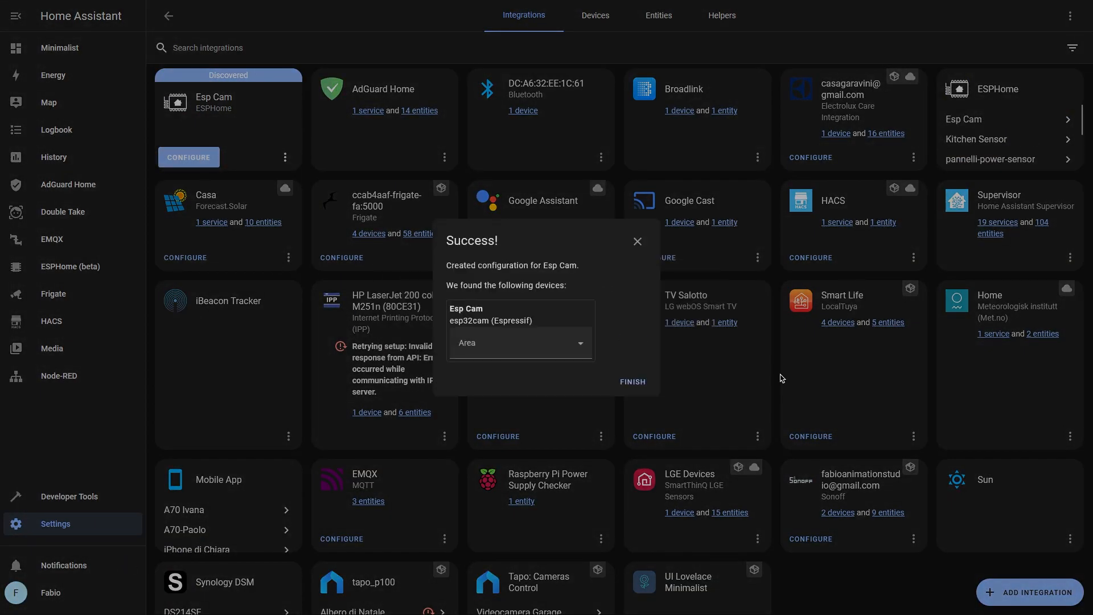
click(519, 343)
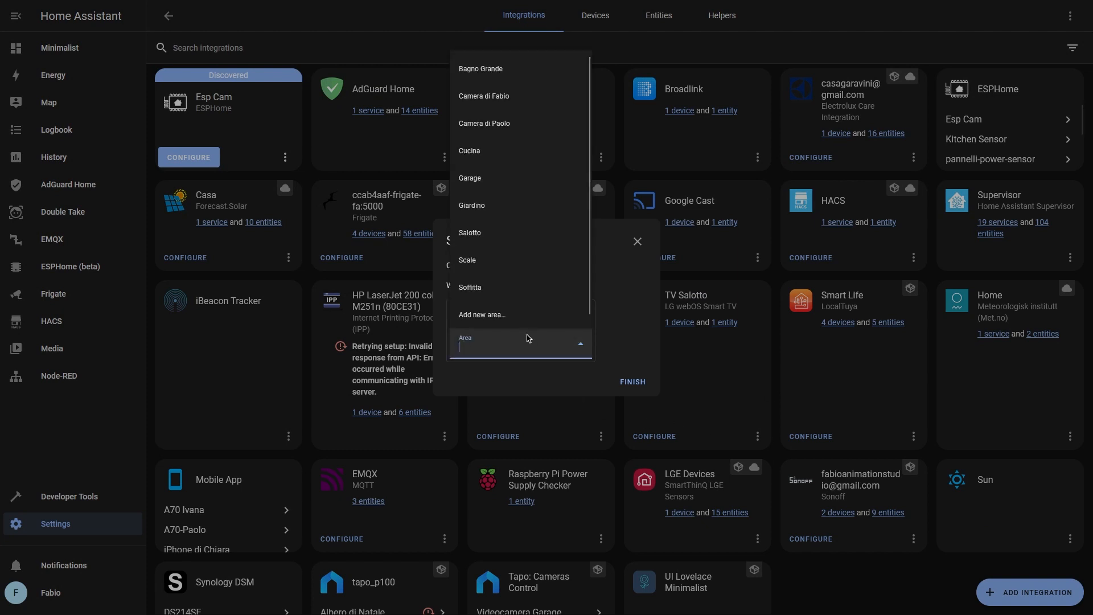
click(484, 96)
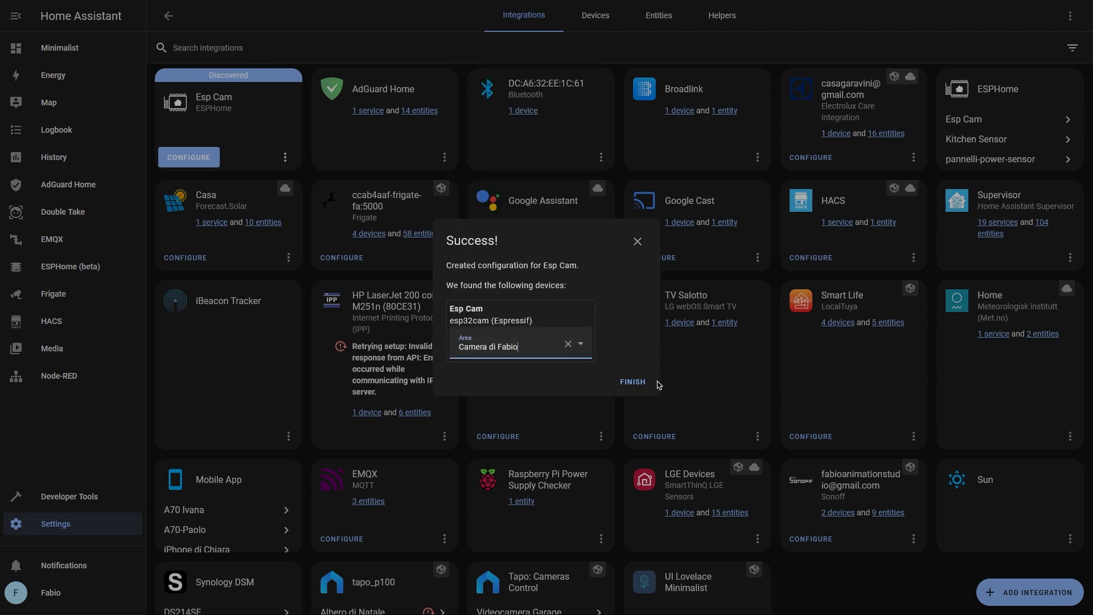
click(632, 382)
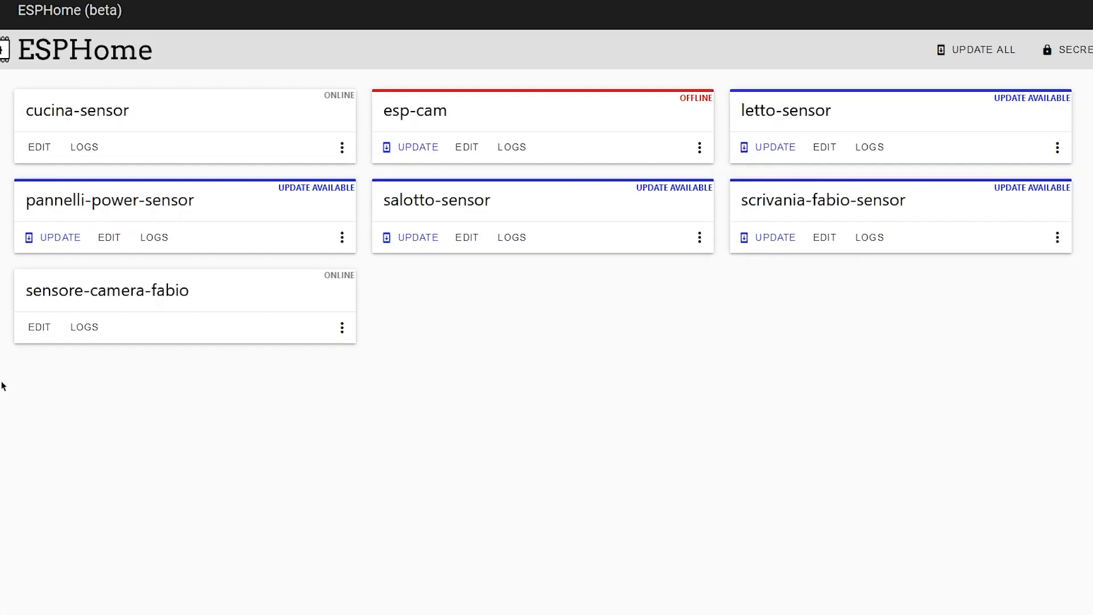
Add friendly_name "Kitchen Sensor" under esphome: in kitchen-sensor.yaml and save
scroll(up, 3)
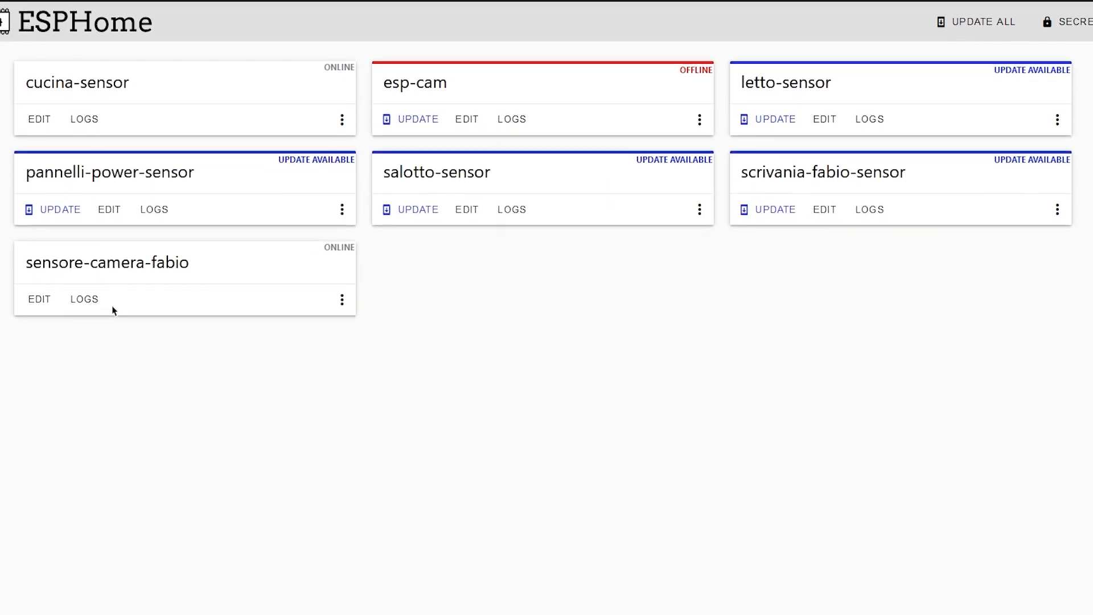
scroll(up, 3)
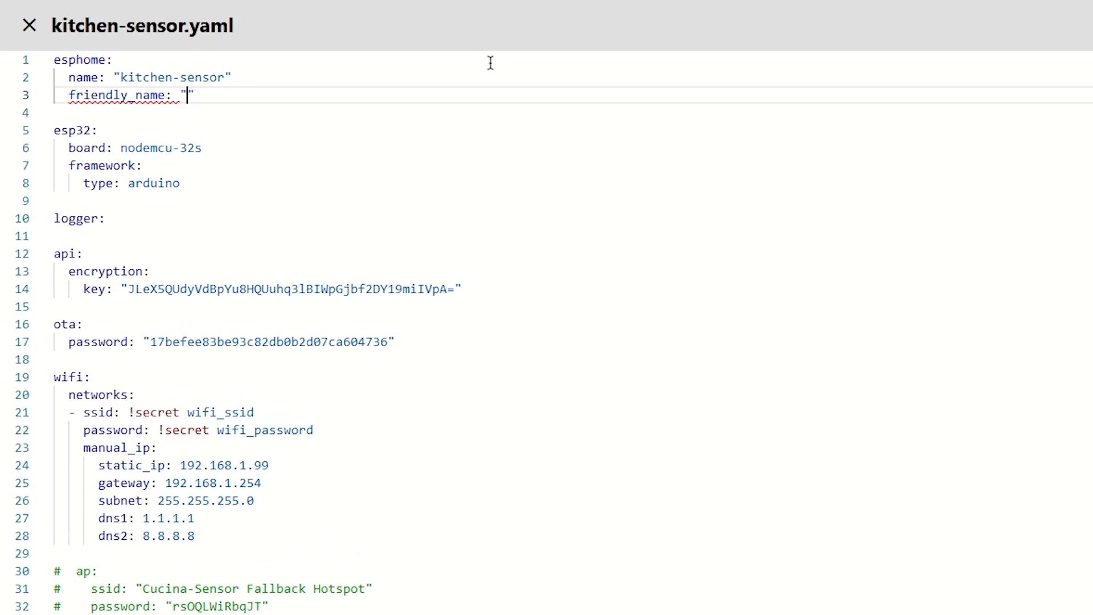
text(Kitchen Sensor)
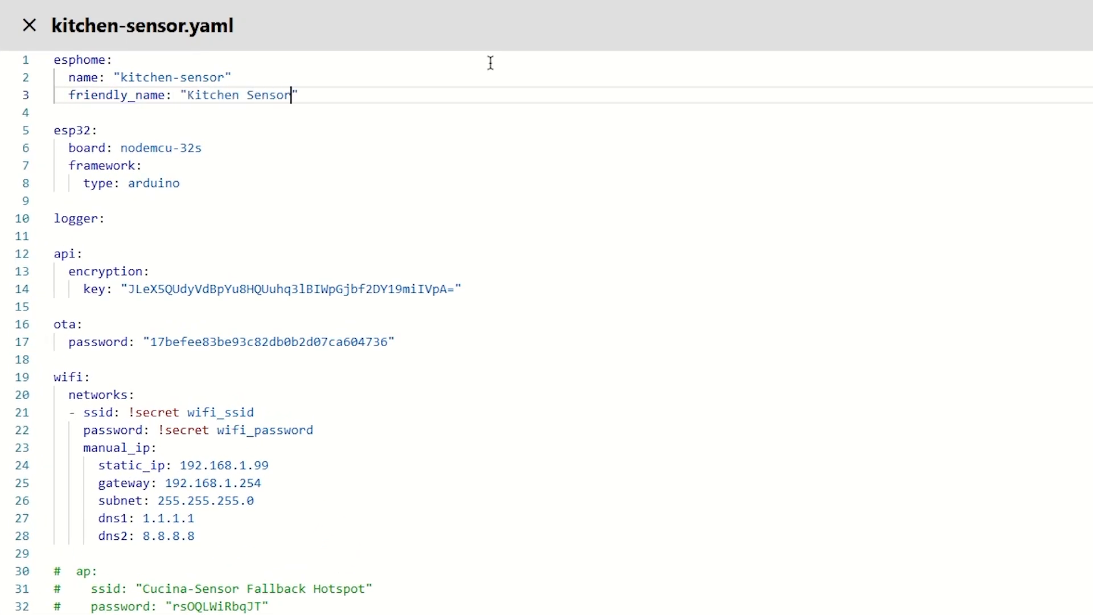
click(28, 25)
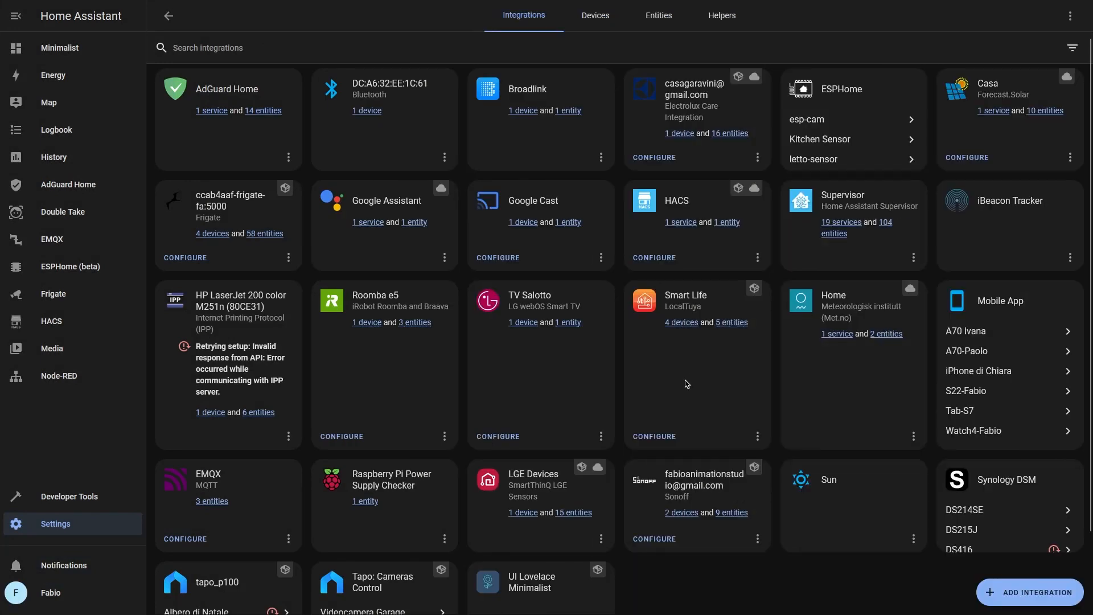